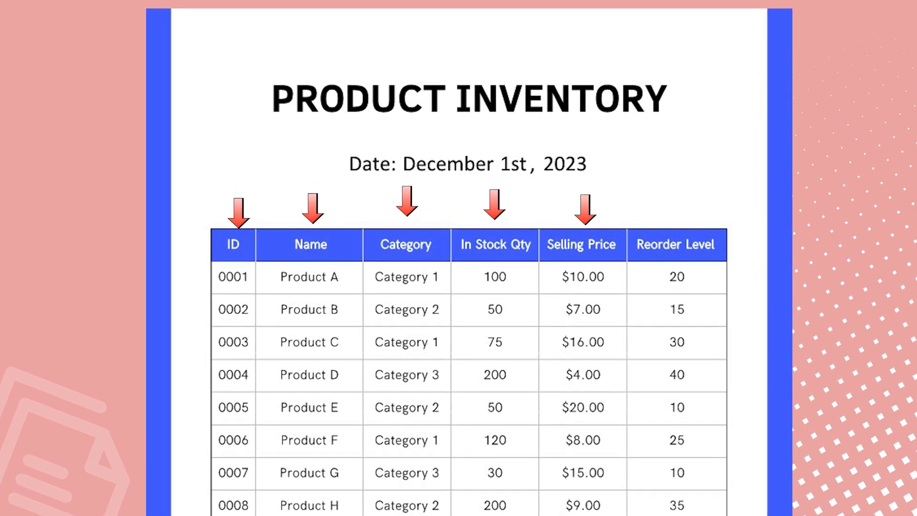
- Scroll through the inventory table image before heading to Chrome
{"action": "scroll", "scroll_direction": "down", "scroll_amount": 3}
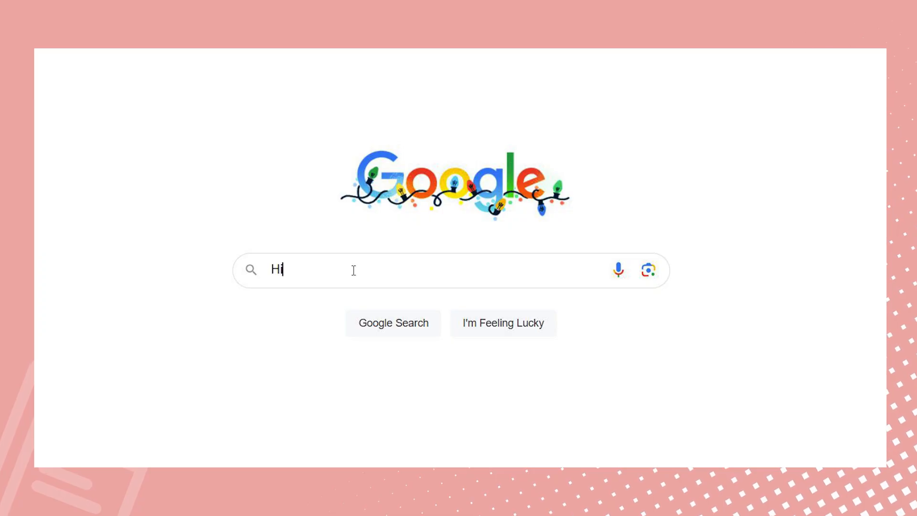
- Search for HiPDF.com and open the HiPDF site
{"action": "type", "text": "PDF.co"}
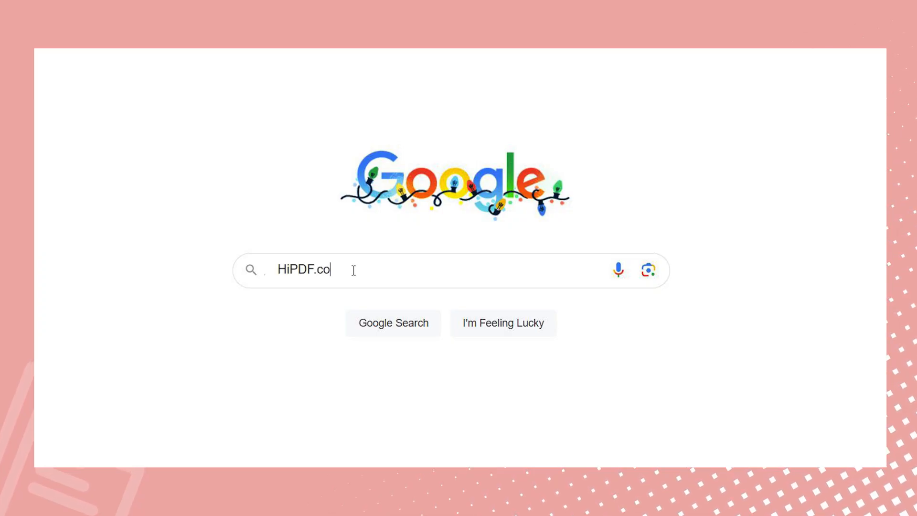
{"action": "type", "text": "m"}
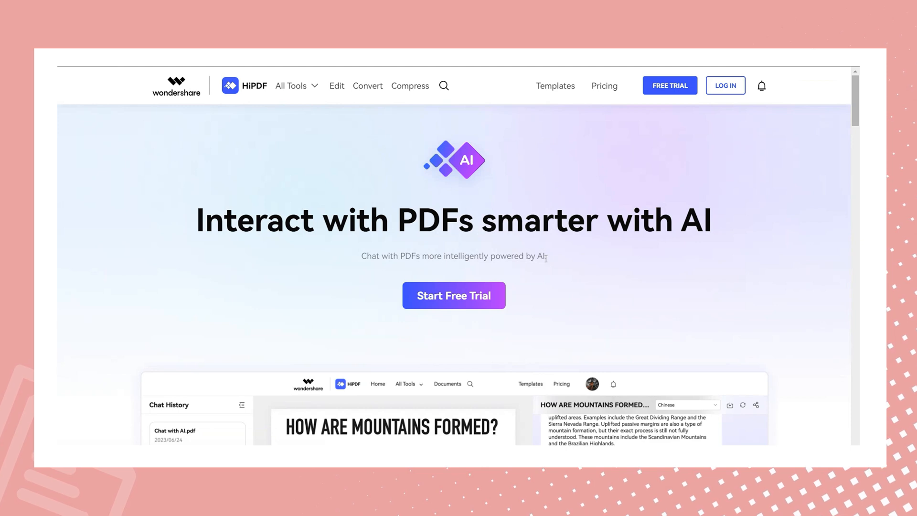
- Choose Image Converter from HiPDF's All Tools menu
{"action": "left_click", "coordinate": [324, 80]}
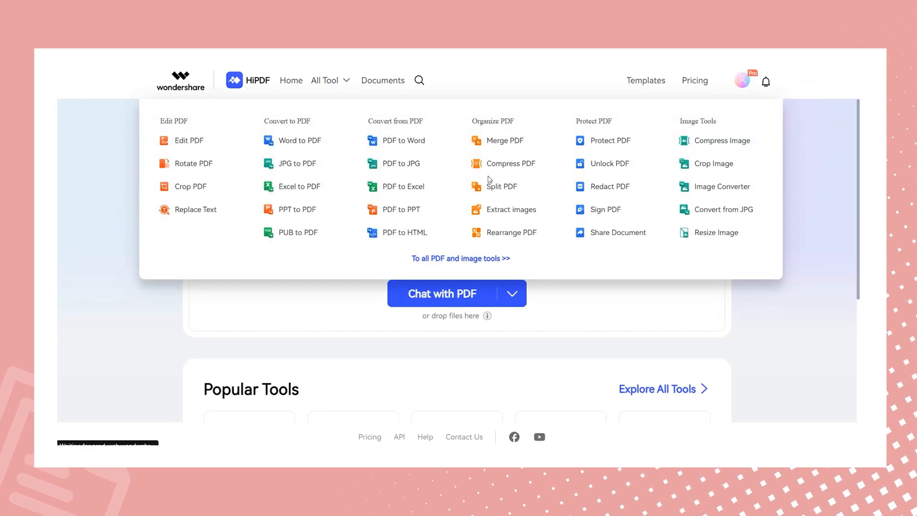
{"action": "mouse_move", "coordinate": [723, 187]}
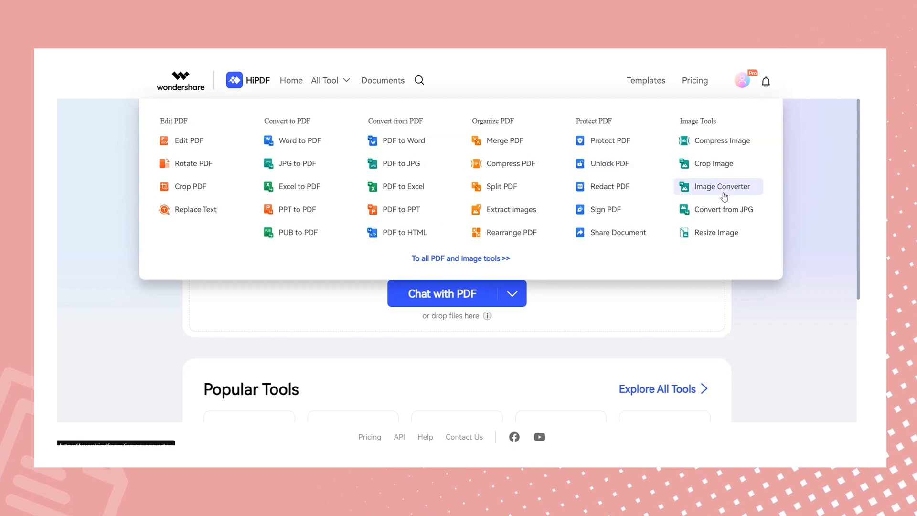
{"action": "left_click", "coordinate": [724, 210]}
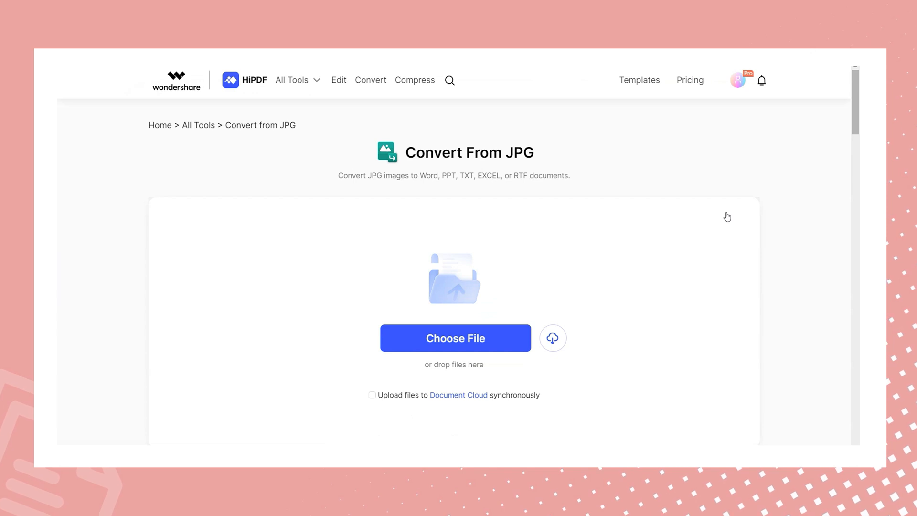
{"action": "mouse_move", "coordinate": [510, 309]}
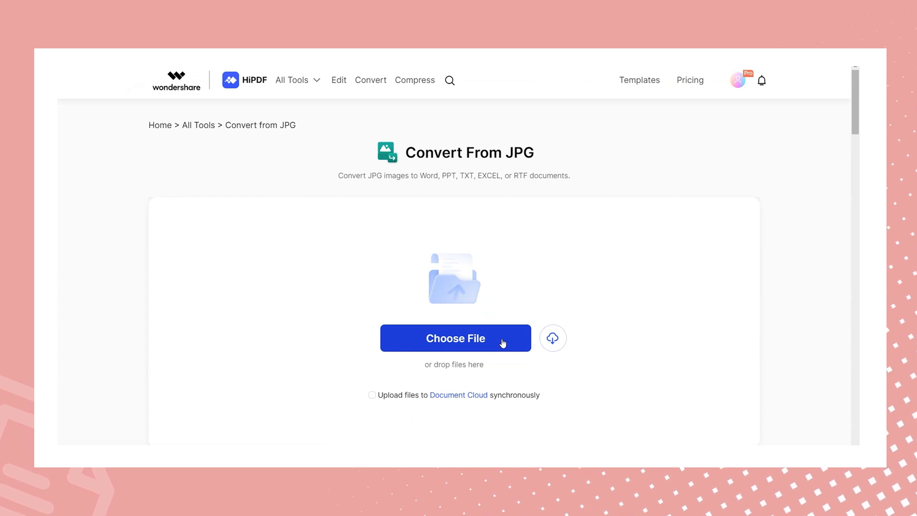
- Upload Inventory Table and convert it to Excel with OCR enabled
{"action": "left_click", "coordinate": [455, 338]}
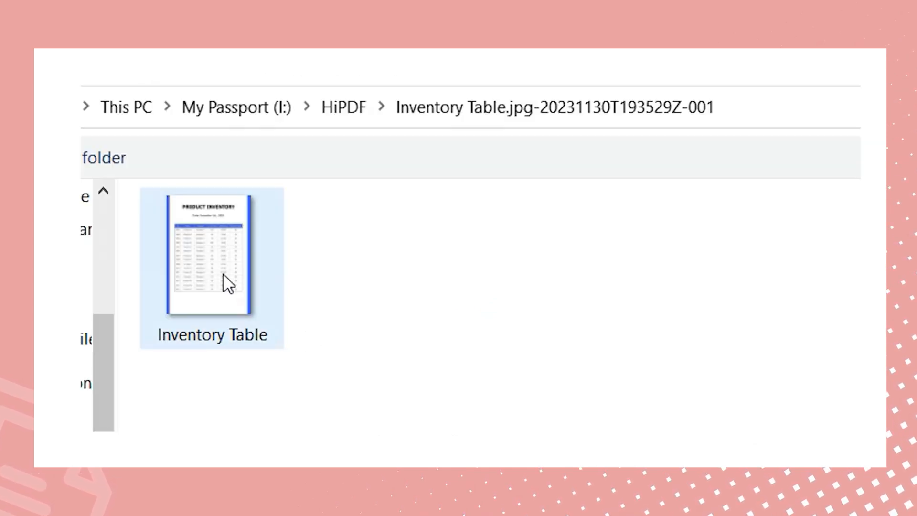
{"action": "left_click", "coordinate": [211, 255]}
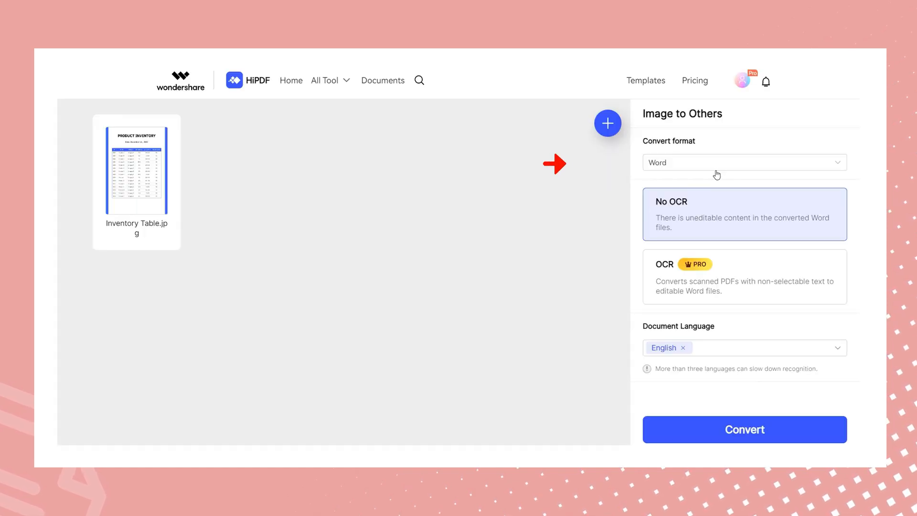
{"action": "left_click", "coordinate": [744, 162]}
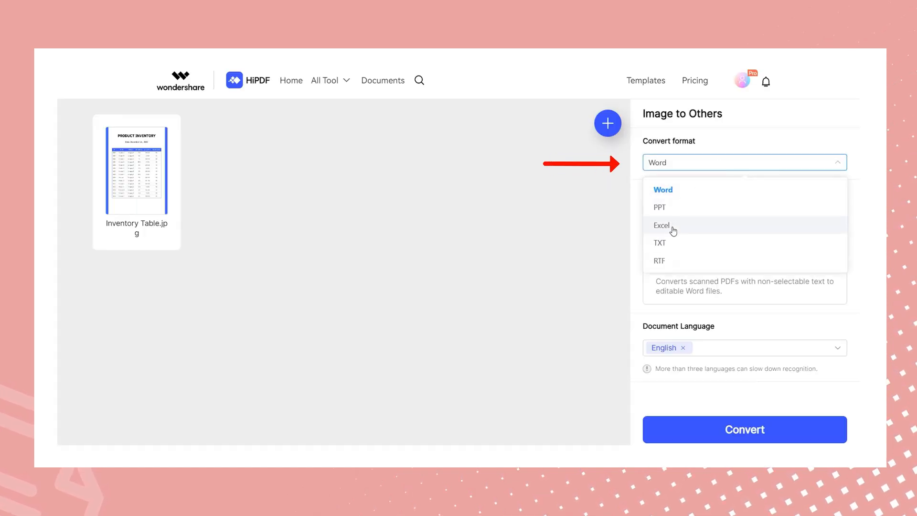
{"action": "left_click", "coordinate": [662, 225]}
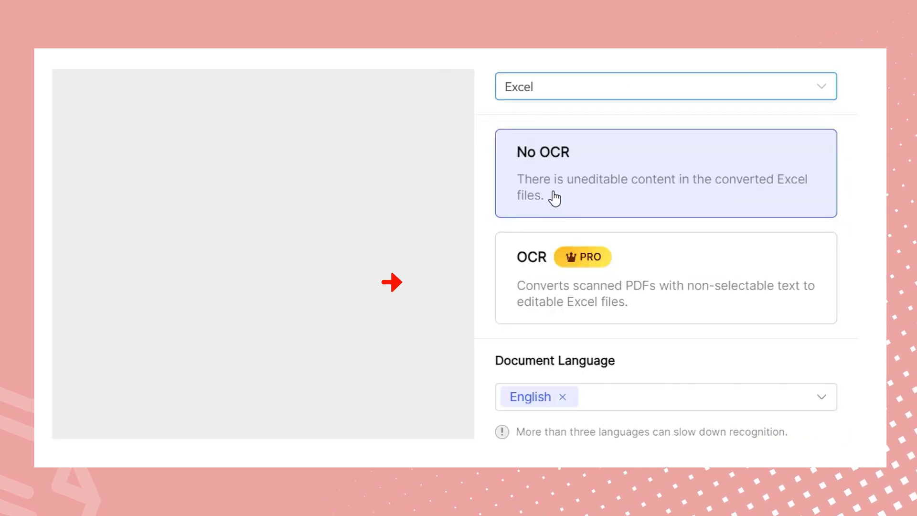
{"action": "left_click", "coordinate": [665, 278]}
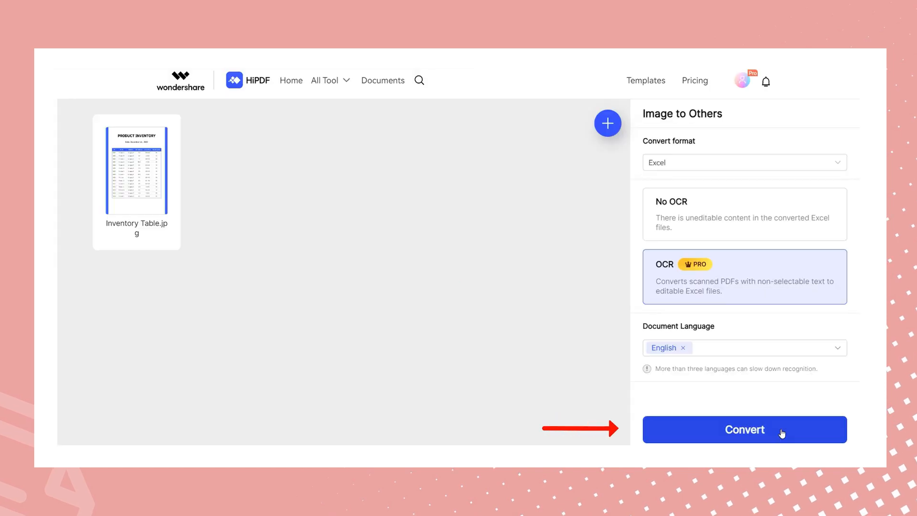
{"action": "left_click", "coordinate": [744, 429]}
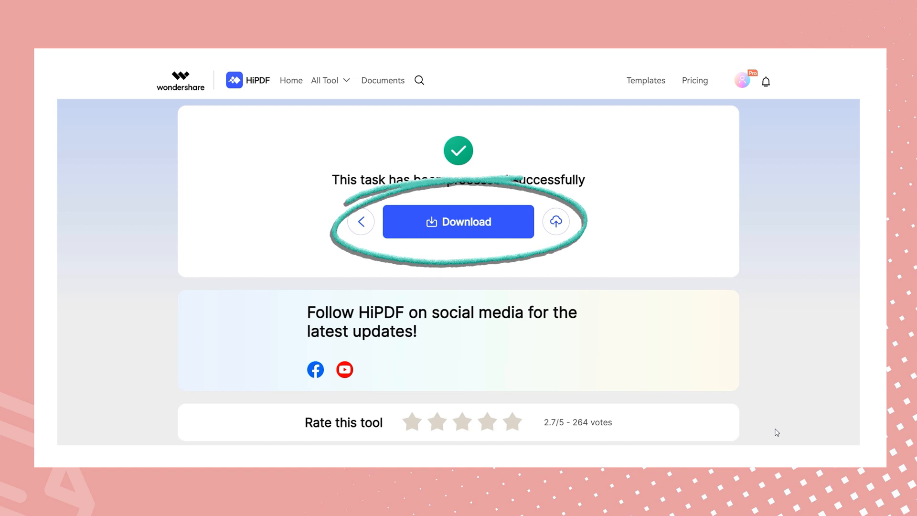
- Download the converted Excel file and open it in Google Sheets
{"action": "left_click", "coordinate": [458, 222]}
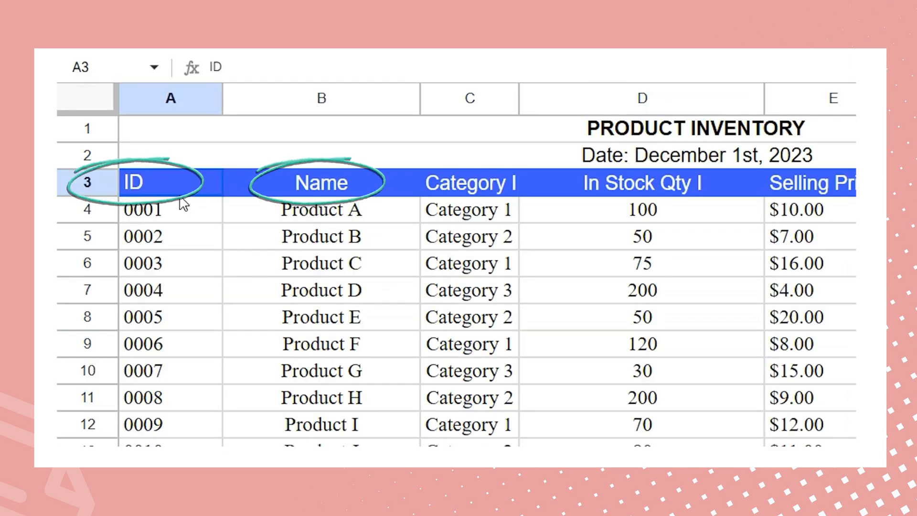
- Insert an empty column left of Reorder Level, after Selling Price
{"action": "scroll", "scroll_direction": "right", "scroll_amount": 3}
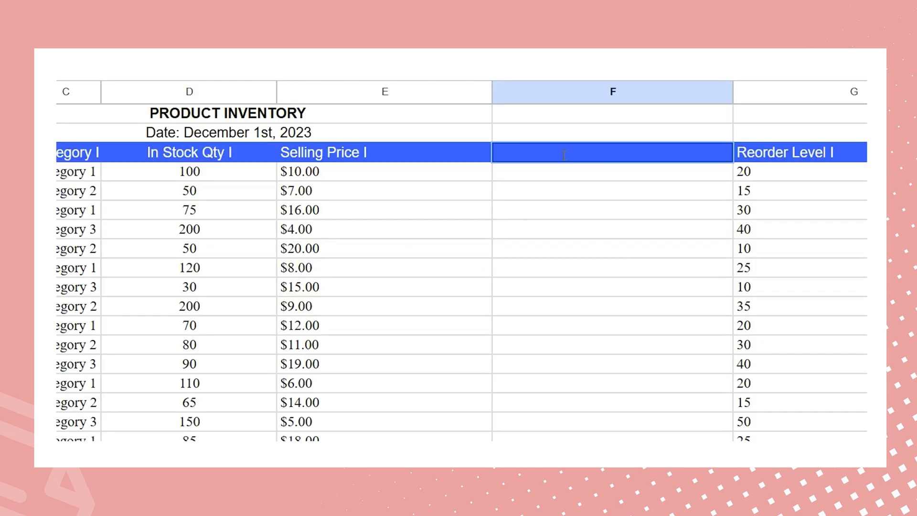
- Title F3 'Total In Stock Selling Value' and fill =D4*E4 down the column
{"action": "type", "text": "Total In Stock"}
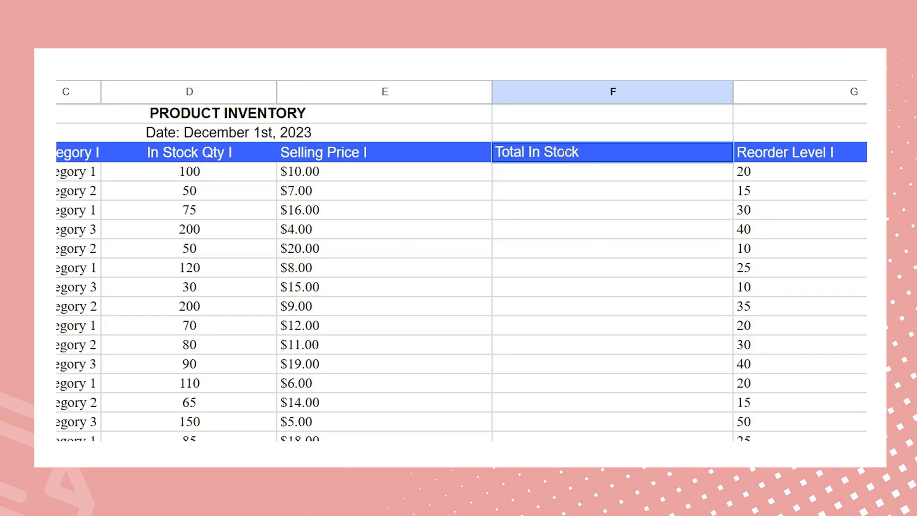
{"action": "type", "text": "Selling Value"}
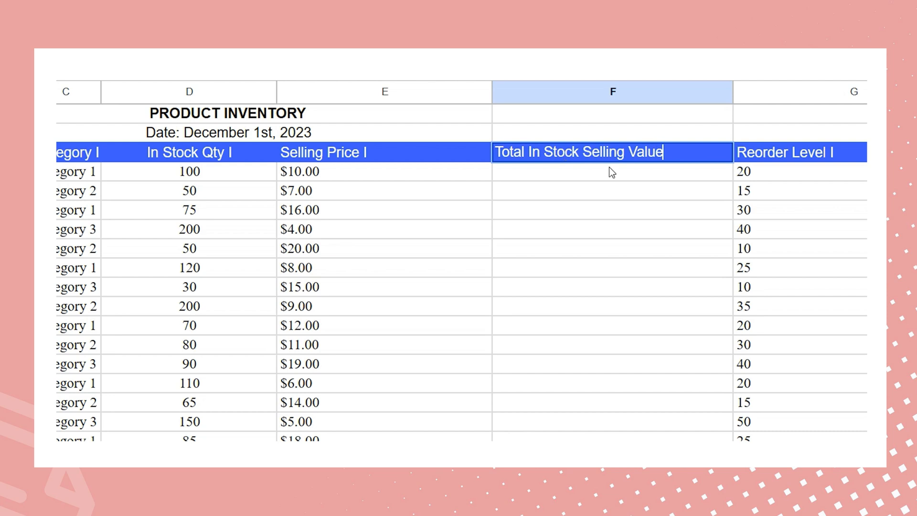
{"action": "type", "text": "=D4*E4"}
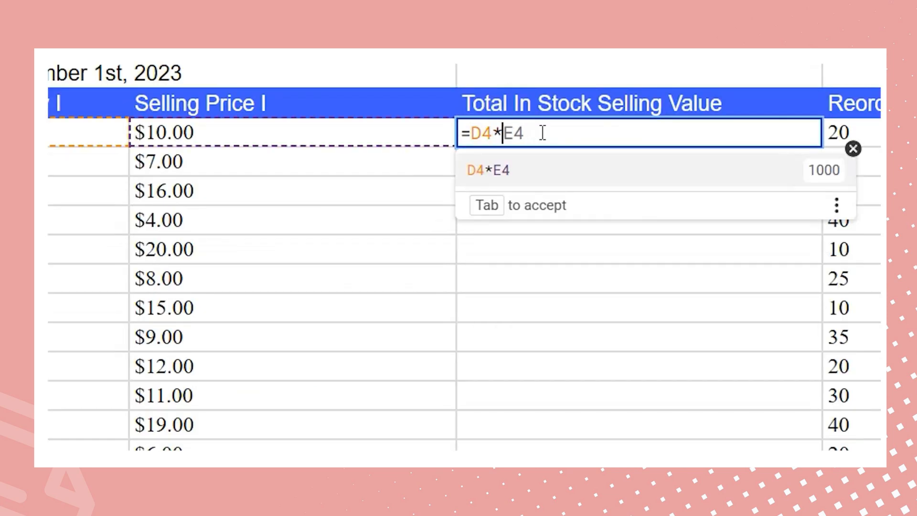
{"action": "key", "text": "Enter"}
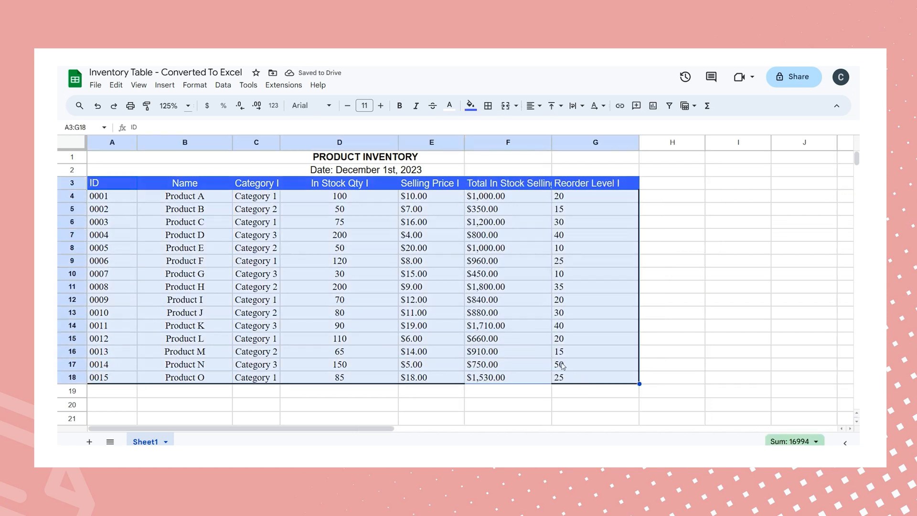
- Insert a pivot table on the existing sheet at Sheet1!$I$1:$M$10
{"action": "left_click", "coordinate": [165, 85]}
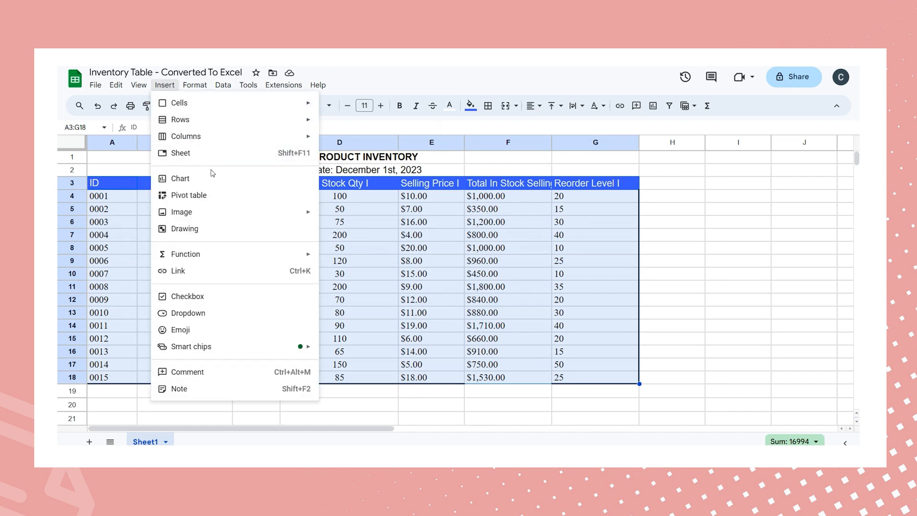
{"action": "left_click", "coordinate": [189, 195]}
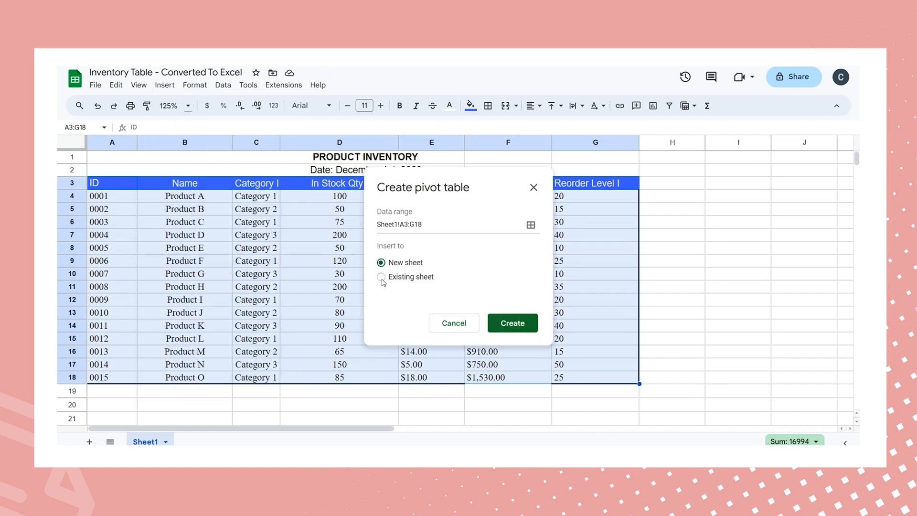
{"action": "left_click", "coordinate": [382, 277]}
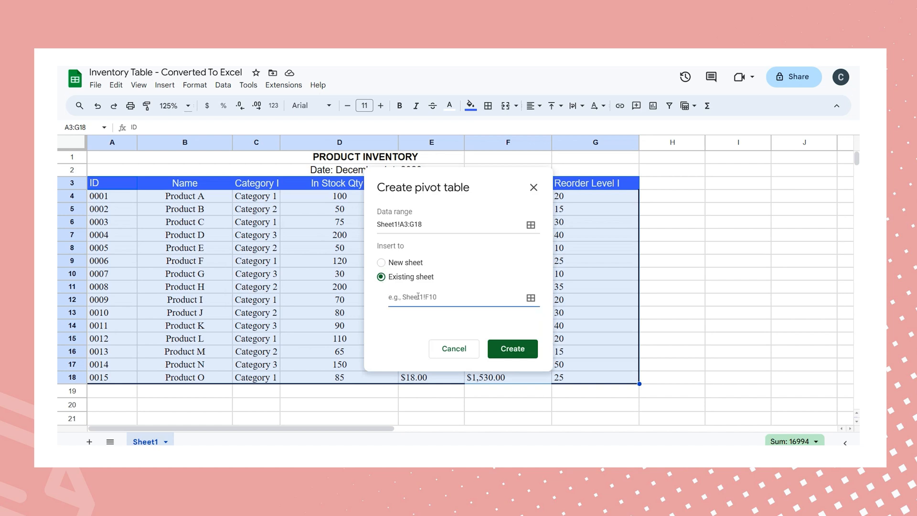
{"action": "type", "text": "Sheet1!$I$1:$M$10"}
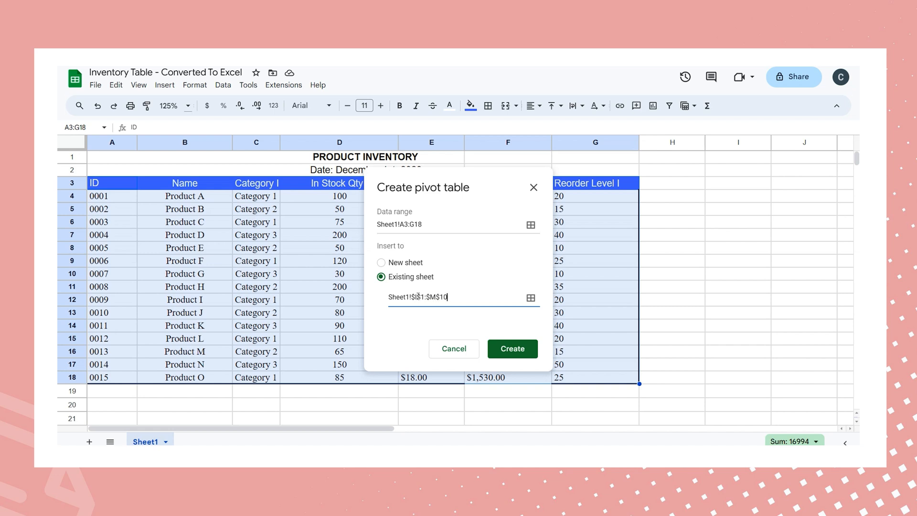
{"action": "left_click", "coordinate": [511, 349]}
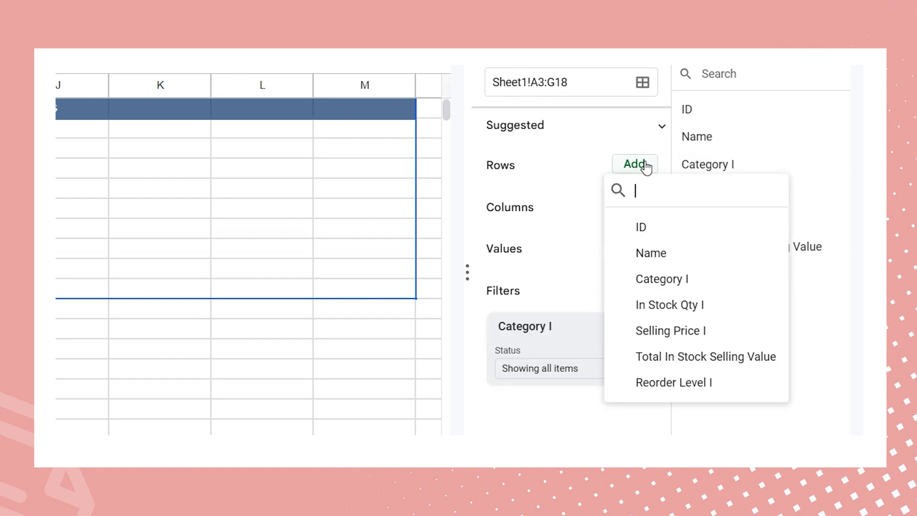
- Add ID and Name rows, sum In Stock Qty and values, filter to Category 1
{"action": "left_click", "coordinate": [641, 227]}
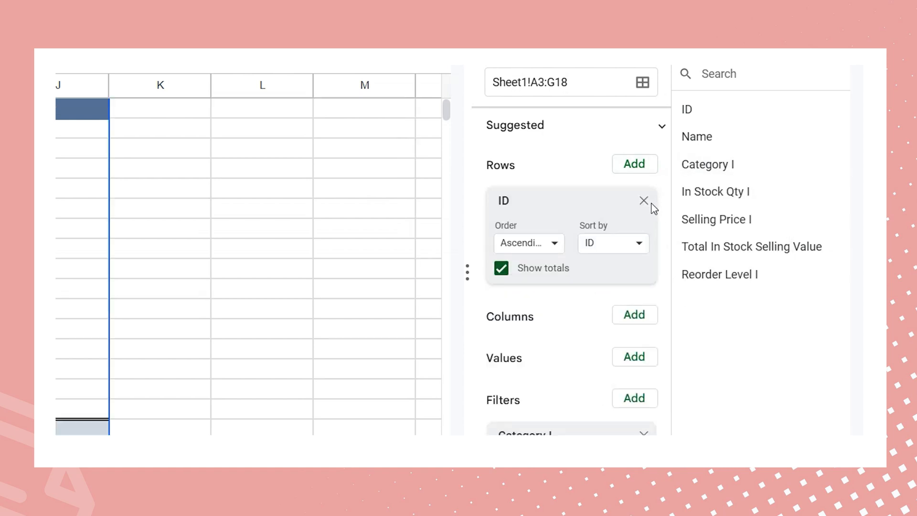
{"action": "left_click", "coordinate": [634, 163]}
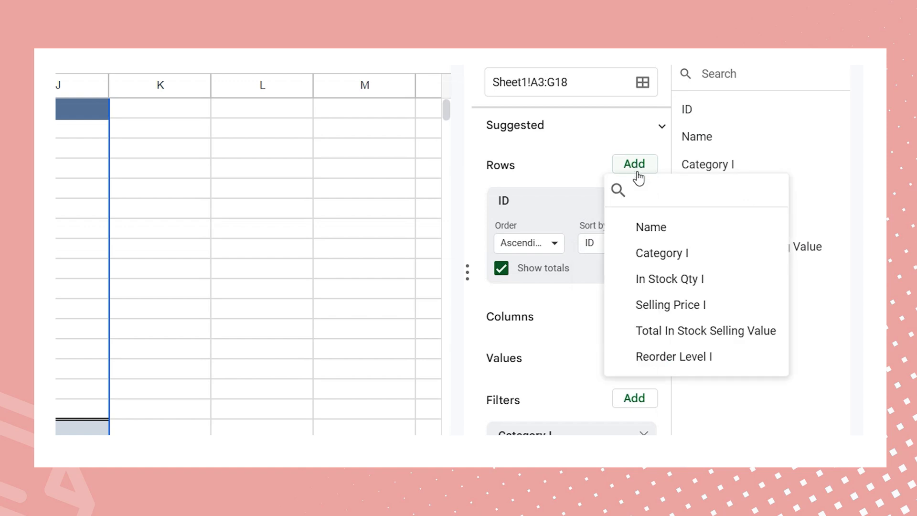
{"action": "left_click", "coordinate": [650, 227]}
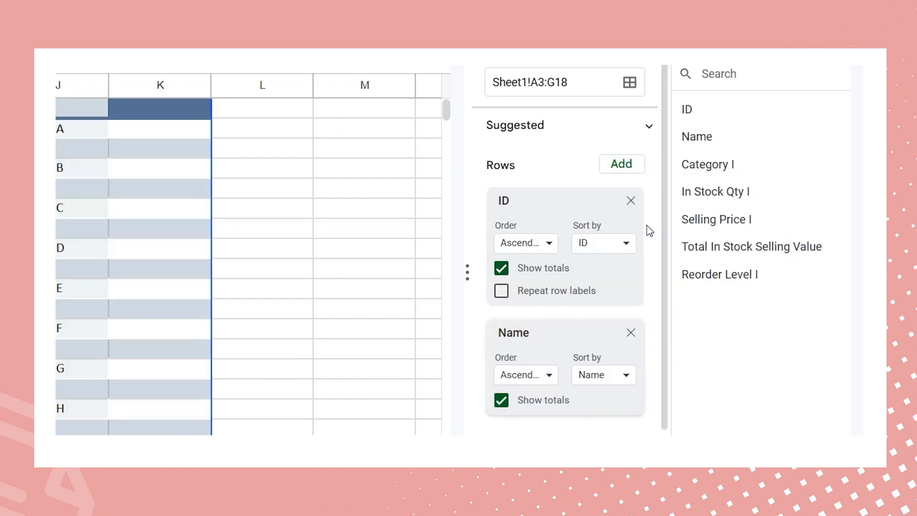
{"action": "mouse_move", "coordinate": [563, 153]}
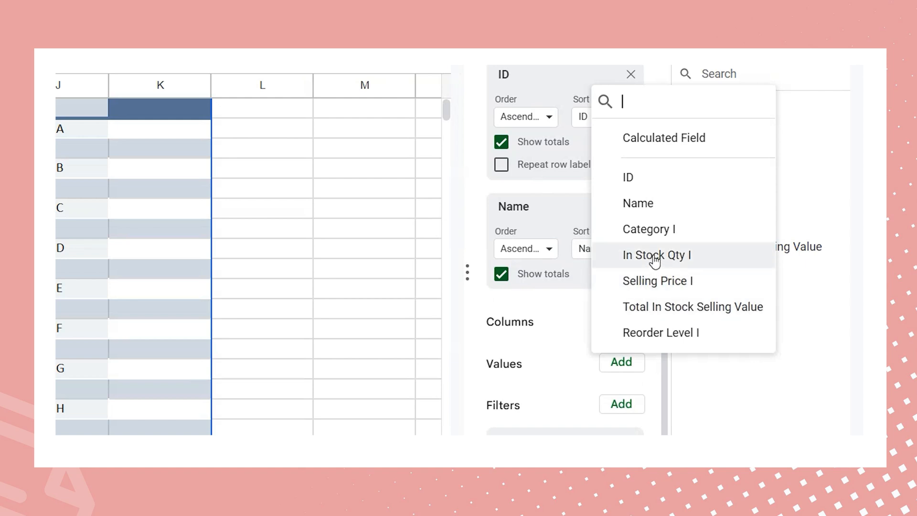
{"action": "left_click", "coordinate": [656, 255]}
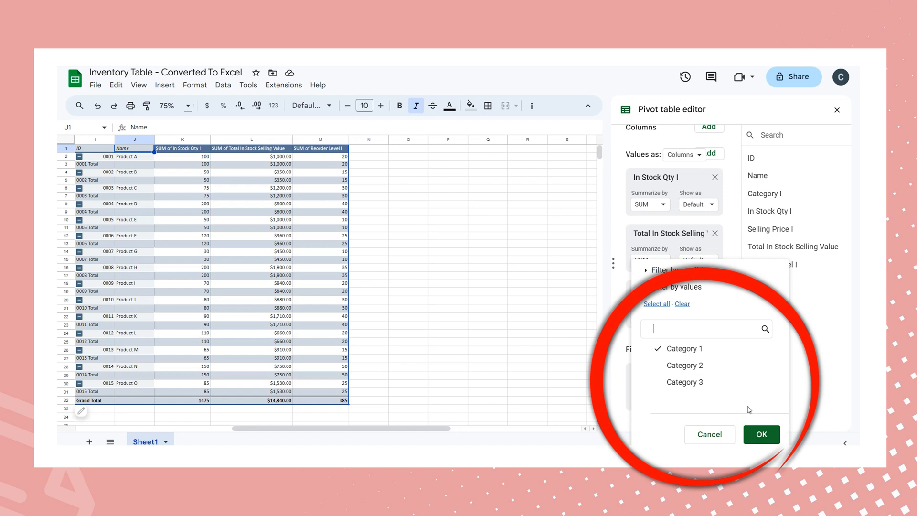
{"action": "left_click", "coordinate": [761, 434]}
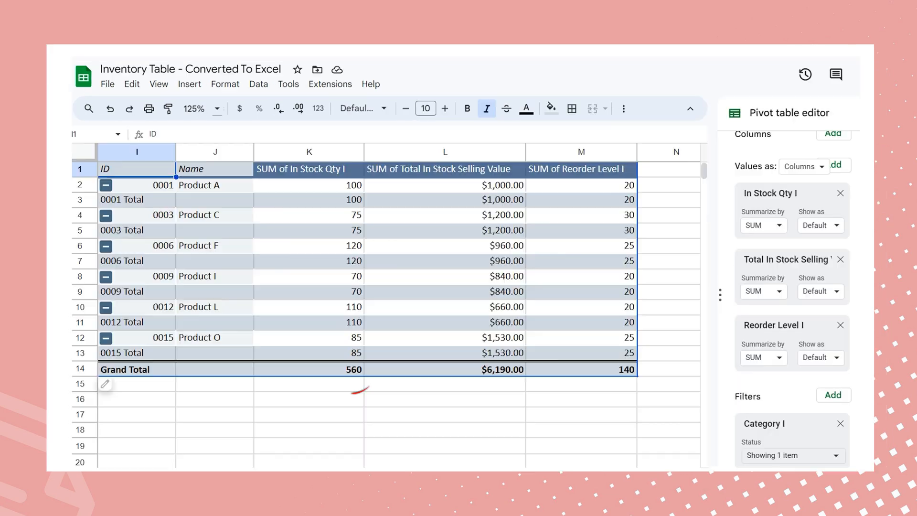